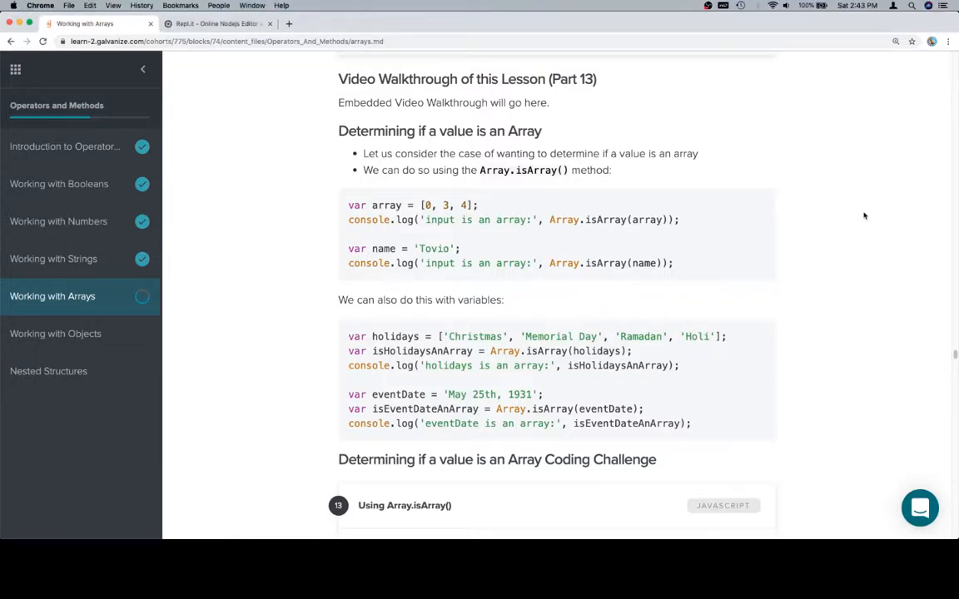
Run the first Array.isArray example, which logs true for the array and false for the name.
scroll(up, 3)
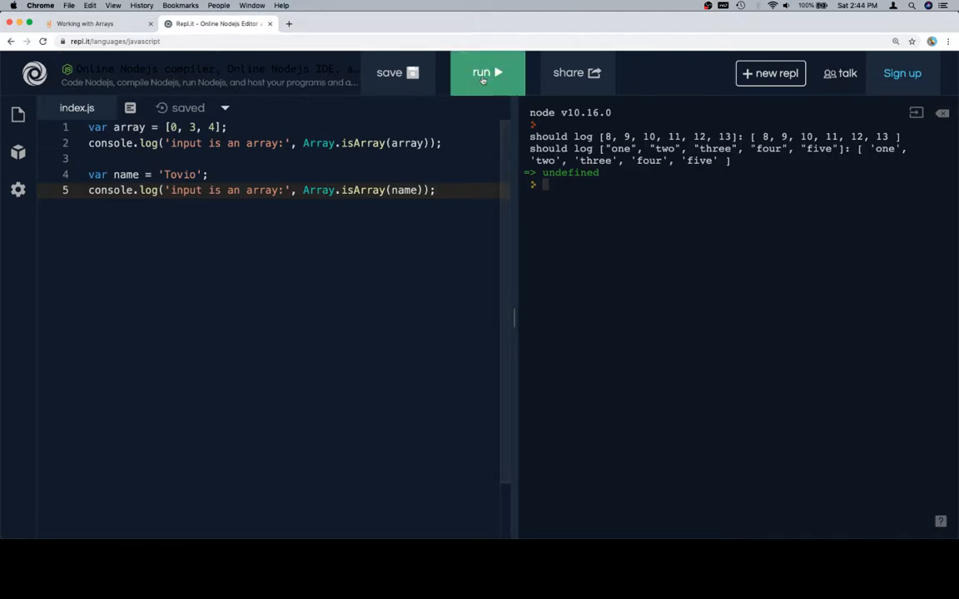
click(487, 72)
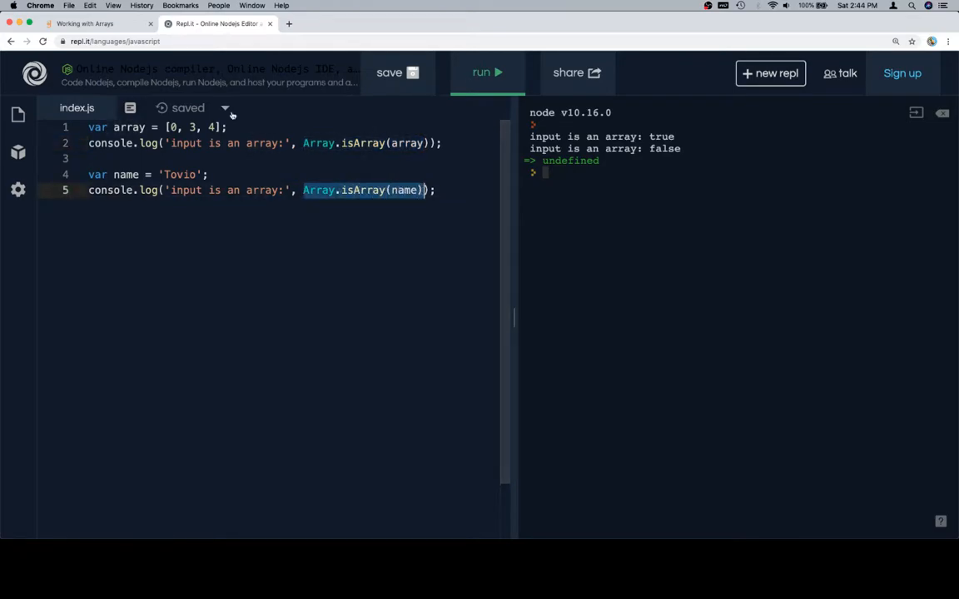
click(92, 23)
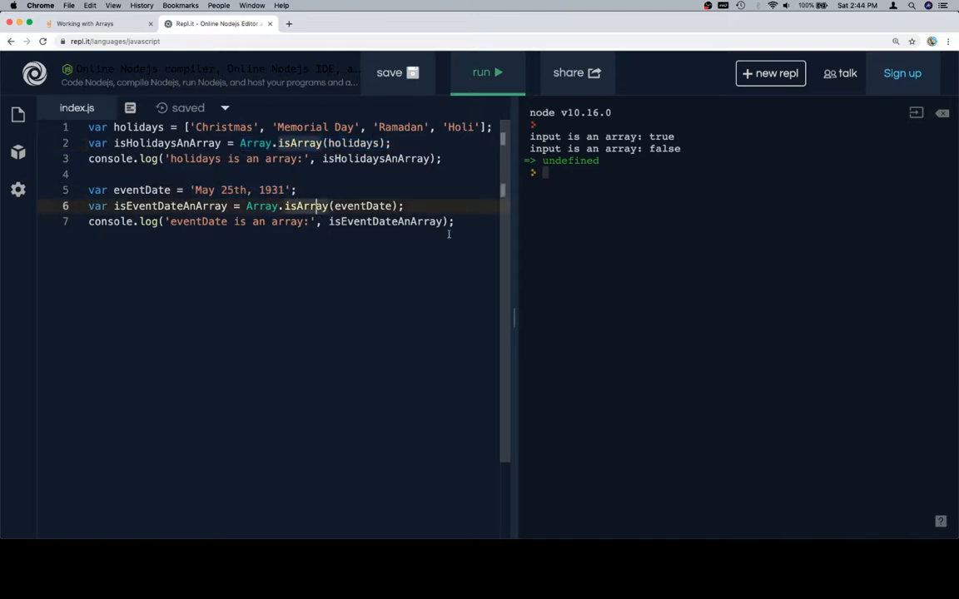
Run the holidays/eventDate example, logging true for holidays and false for eventDate.
click(487, 72)
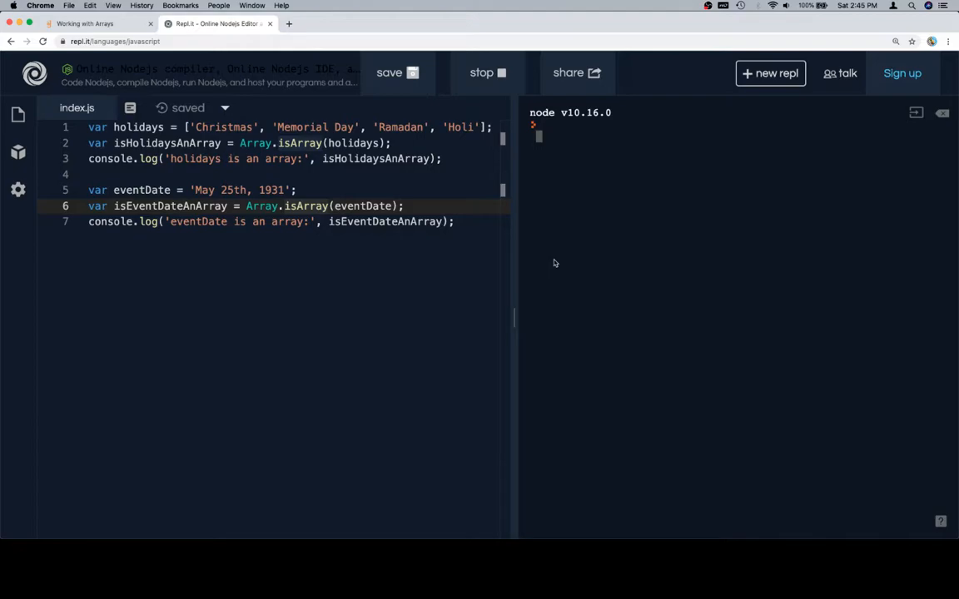
click(486, 72)
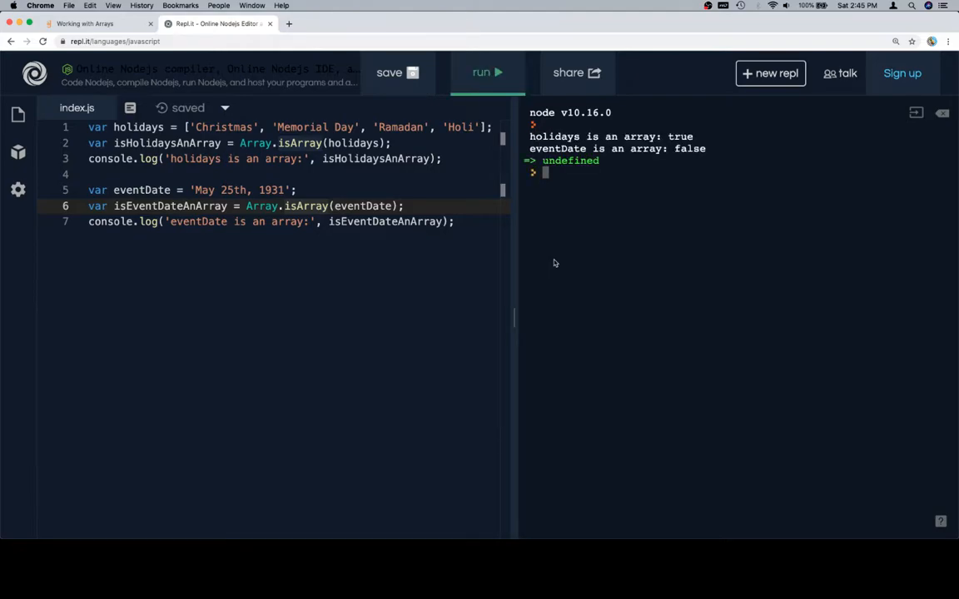
click(96, 23)
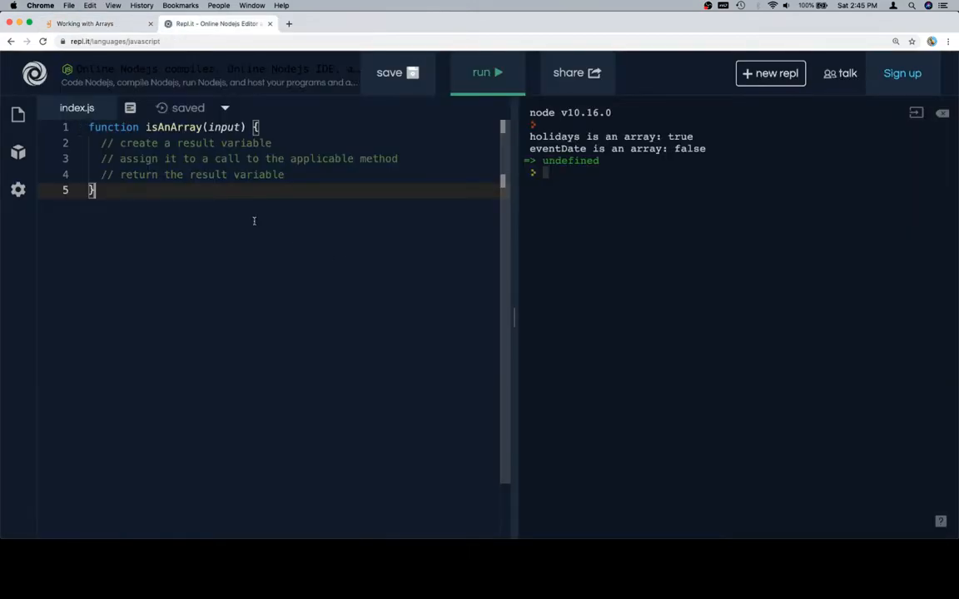
Add test calls and 'var result = Array.isArray(input); return result;', then run, logging true and false.
text(var resultBoolean1 = isAnArray([1, 2, 3]);)
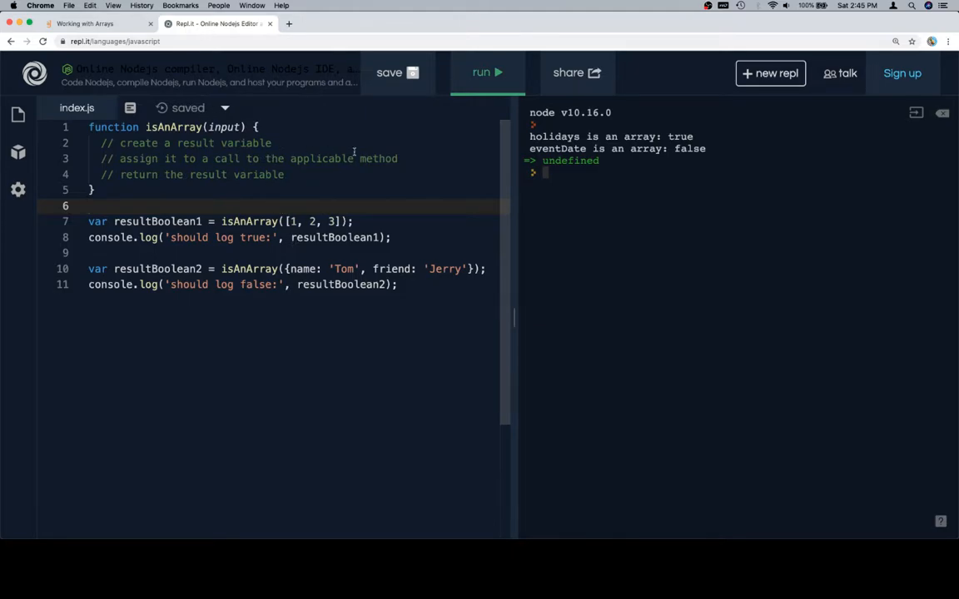
double_click(379, 159)
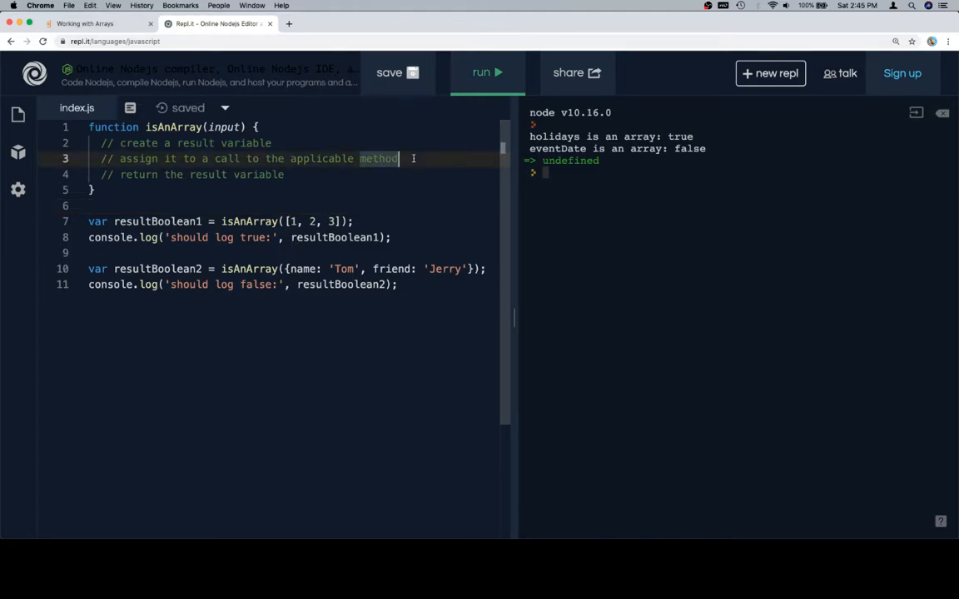
text(var re)
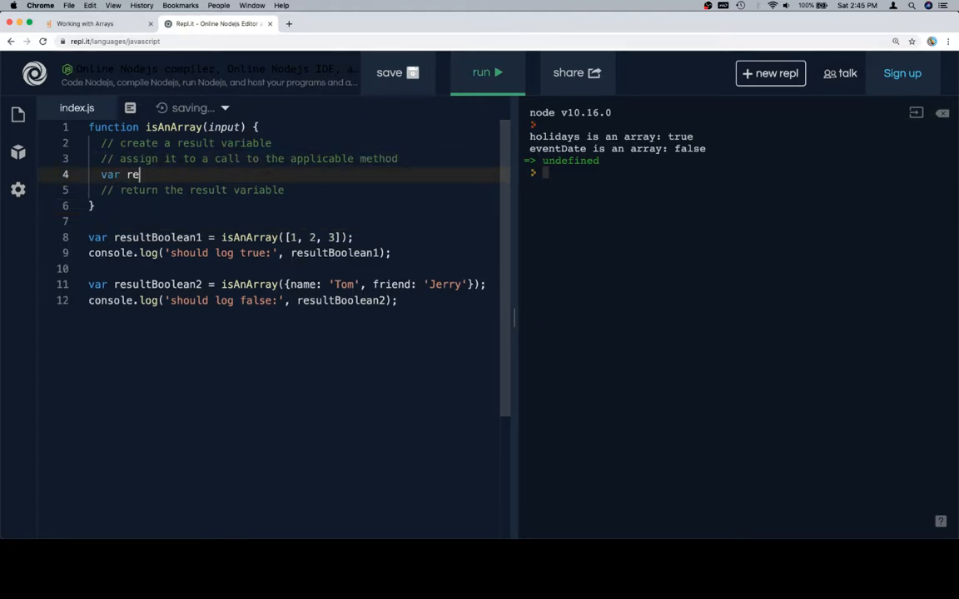
text(sult =)
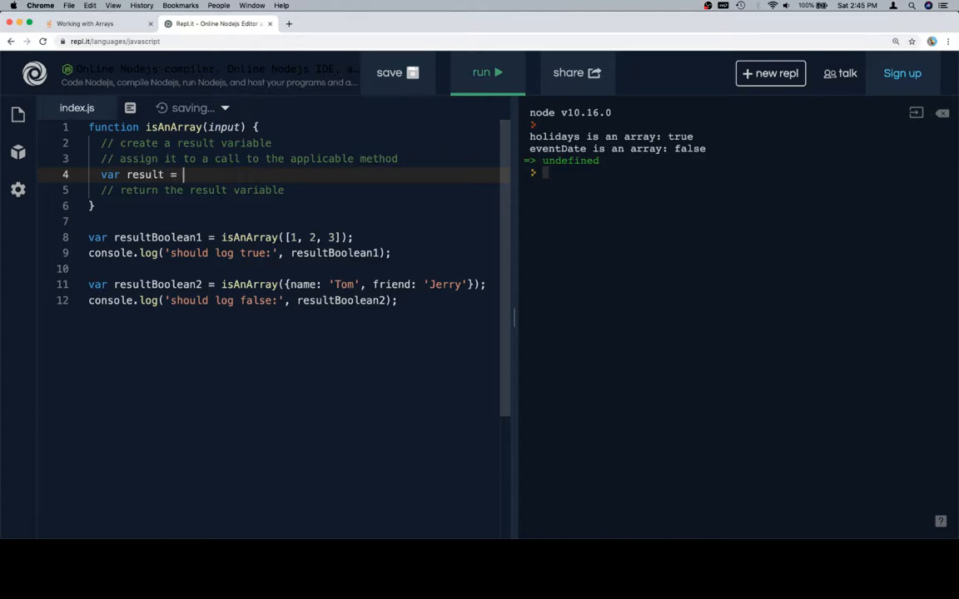
text(Array.isArray)
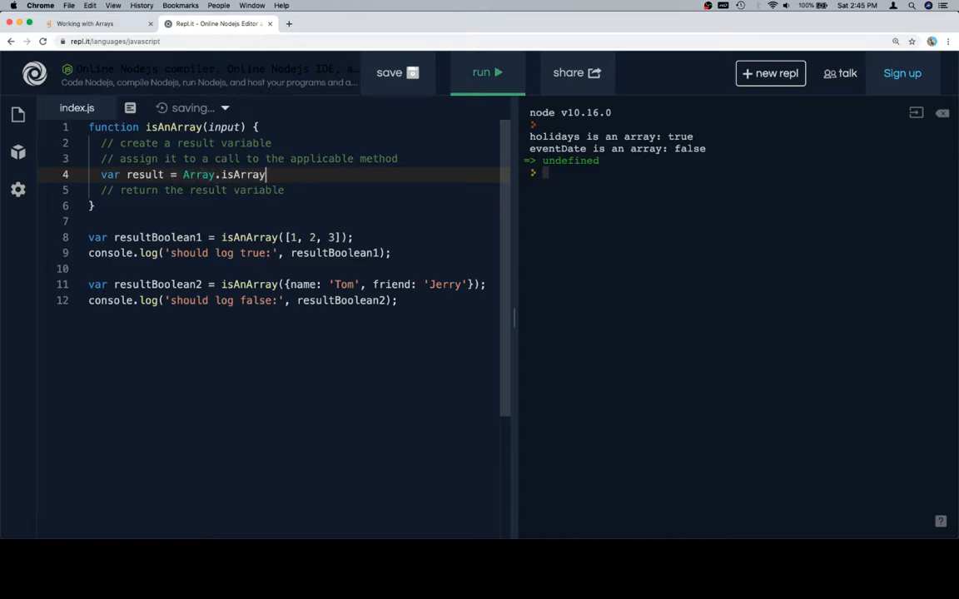
text((input);)
text(retu)
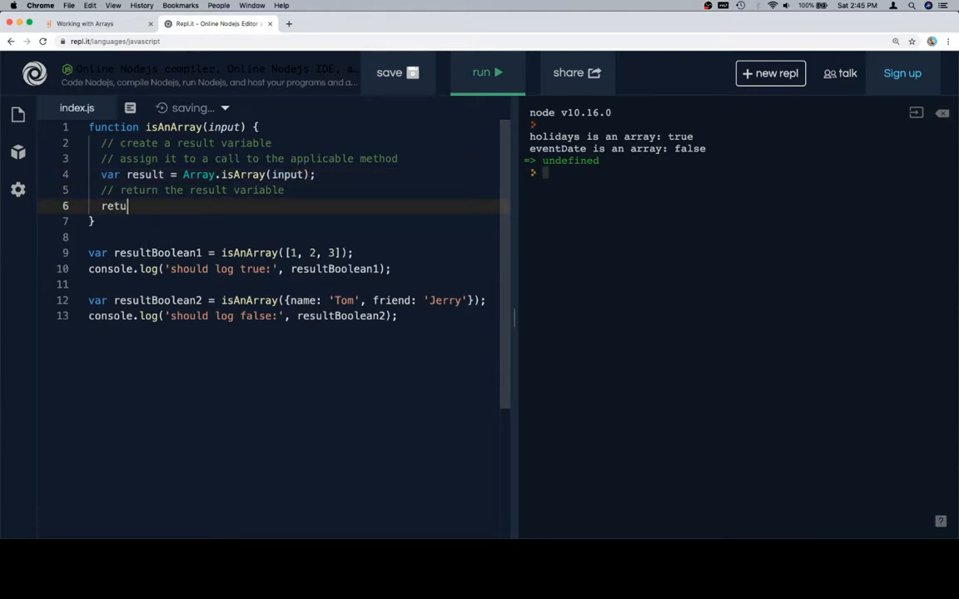
text(rn result;)
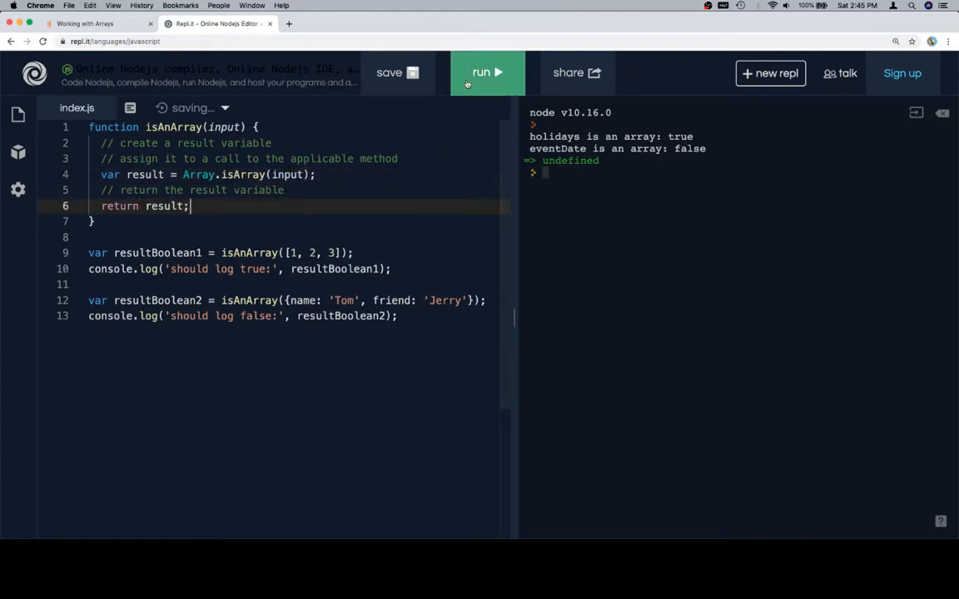
click(487, 72)
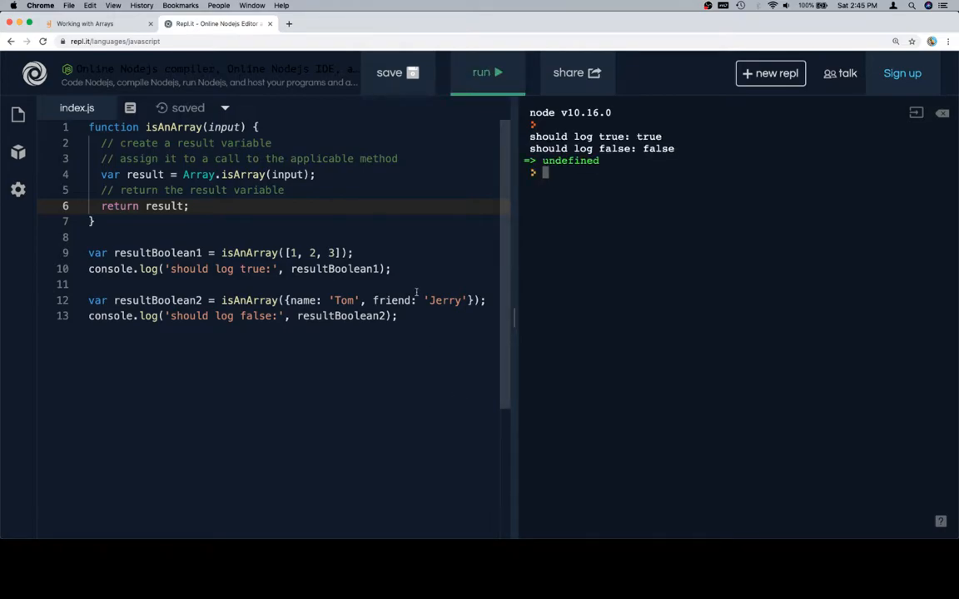
click(285, 253)
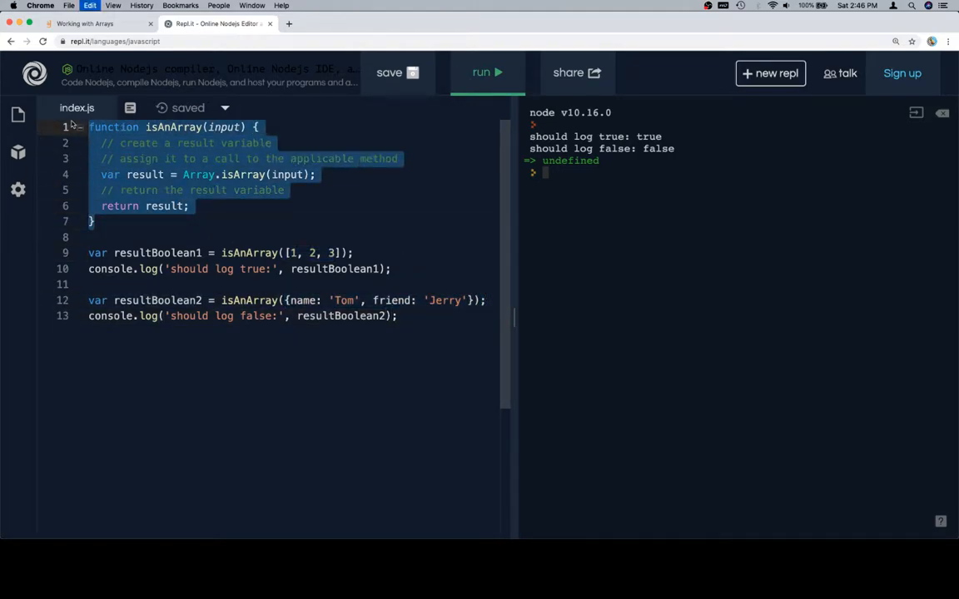
Paste the isAnArray function into the Galvanize challenge editor and run its tests to Correct.
click(92, 23)
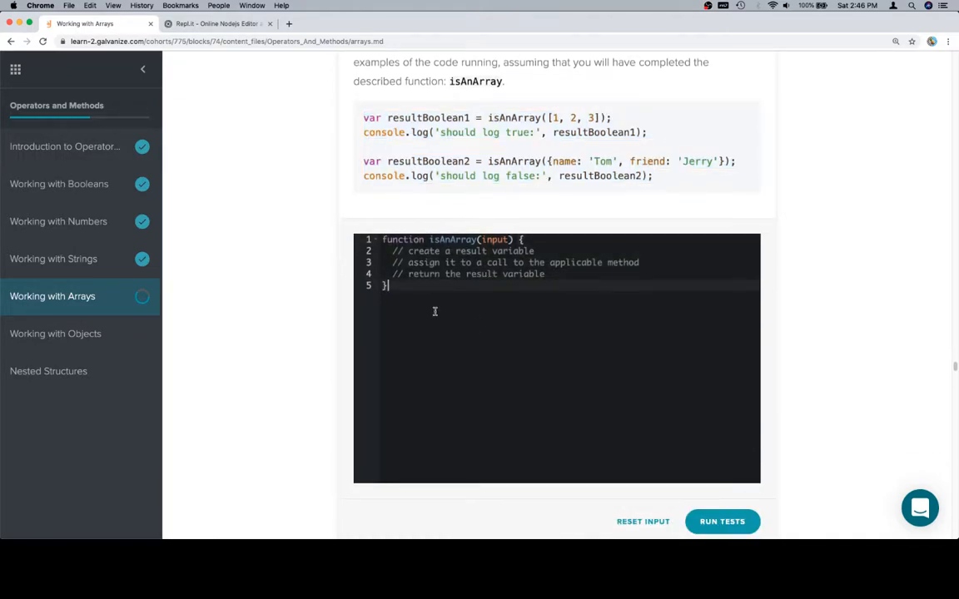
text(var result = Array.isArray(input);)
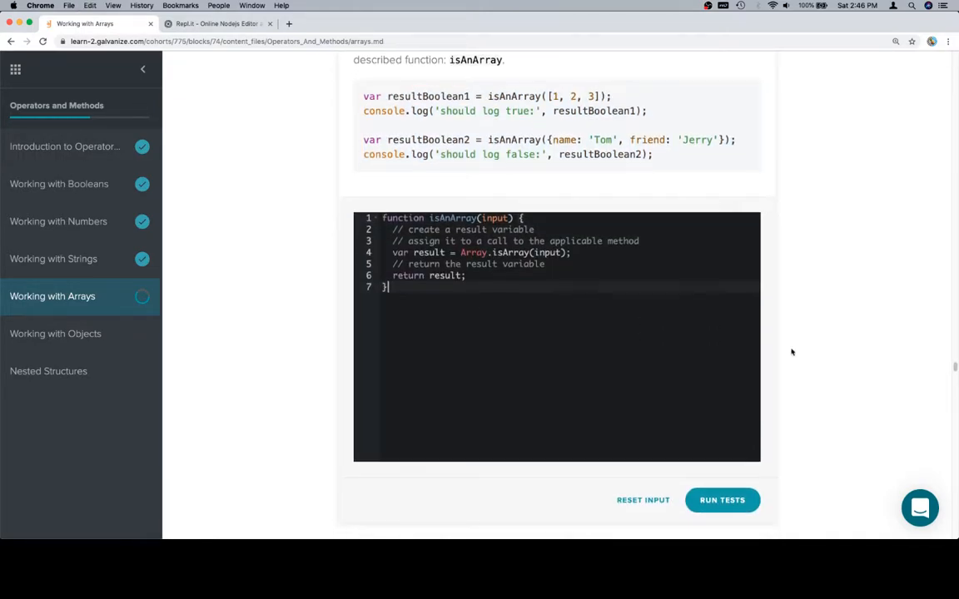
scroll(down, 3)
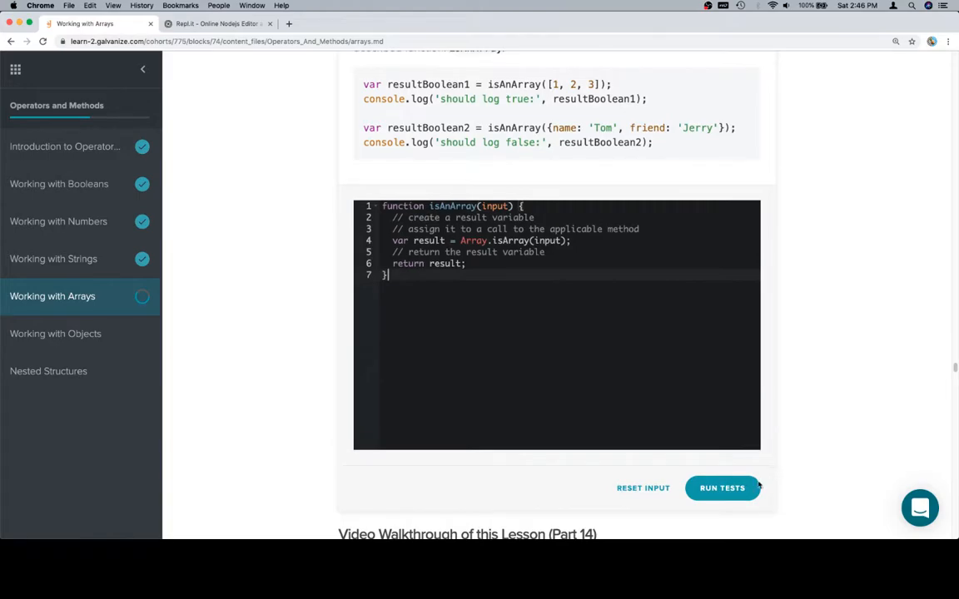
click(721, 488)
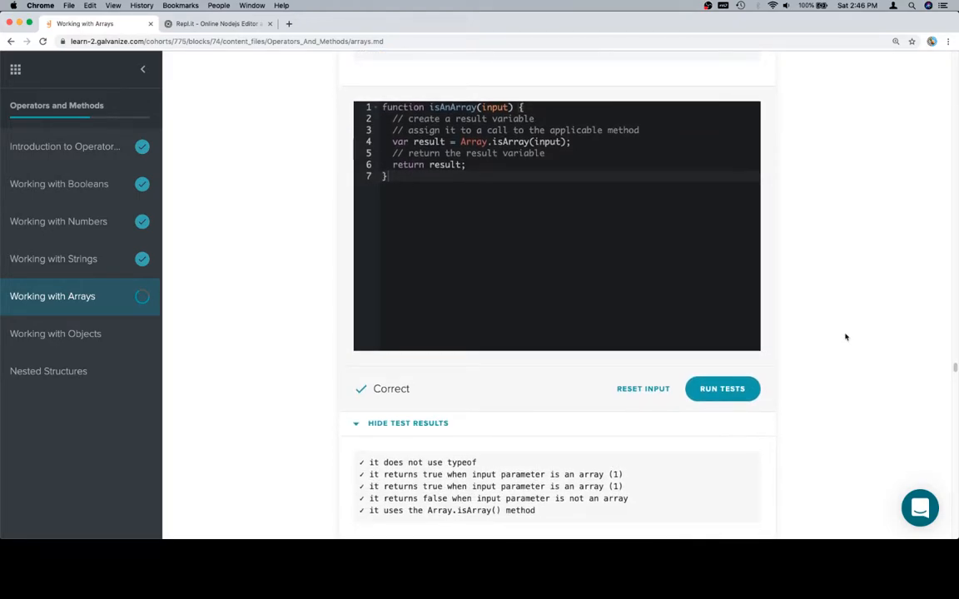